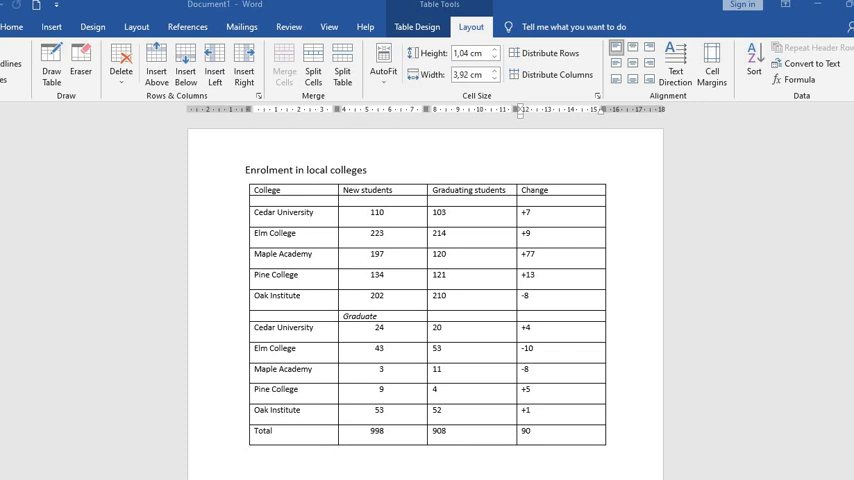
mouse_move(30, 458)
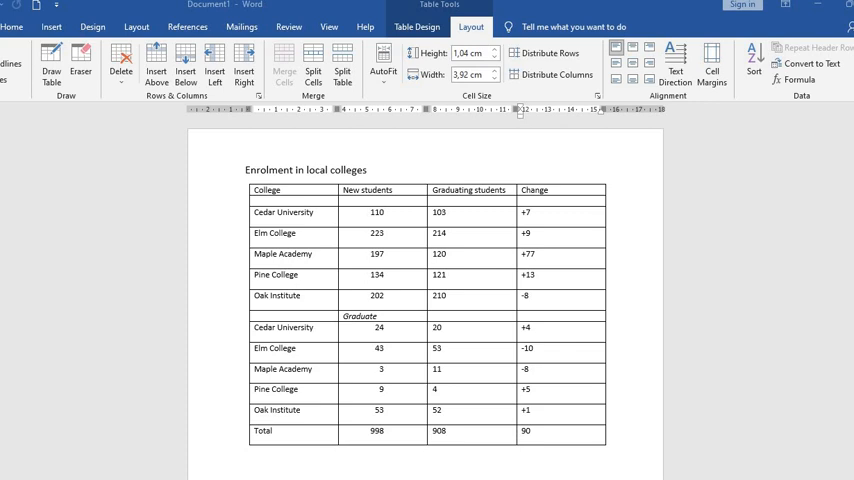
mouse_move(30, 458)
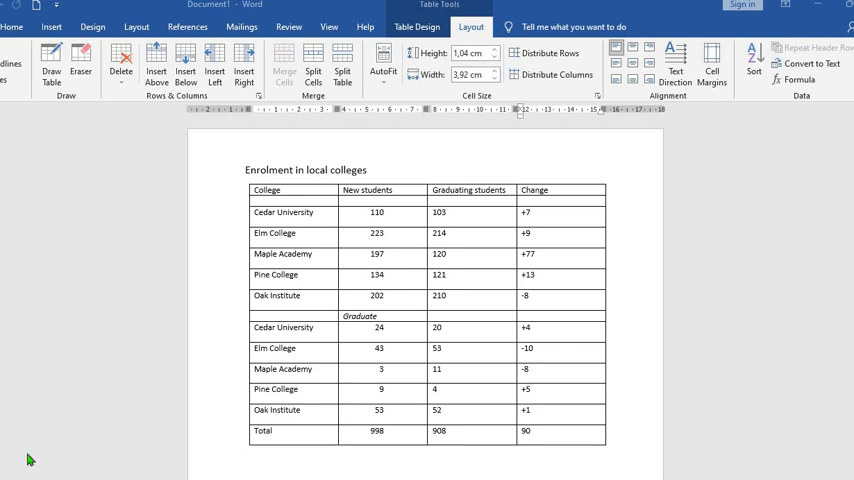
Step: Select the whole enrolment table and show the Table Tools Layout commands
left_click(416, 28)
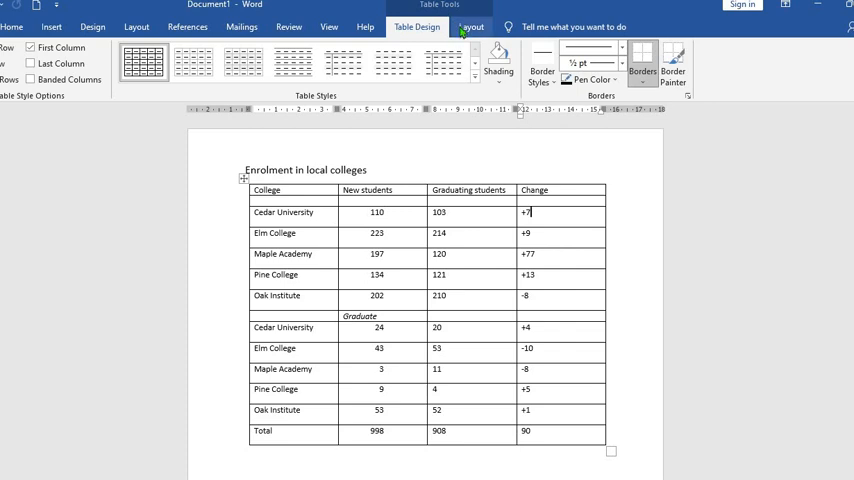
left_click(470, 28)
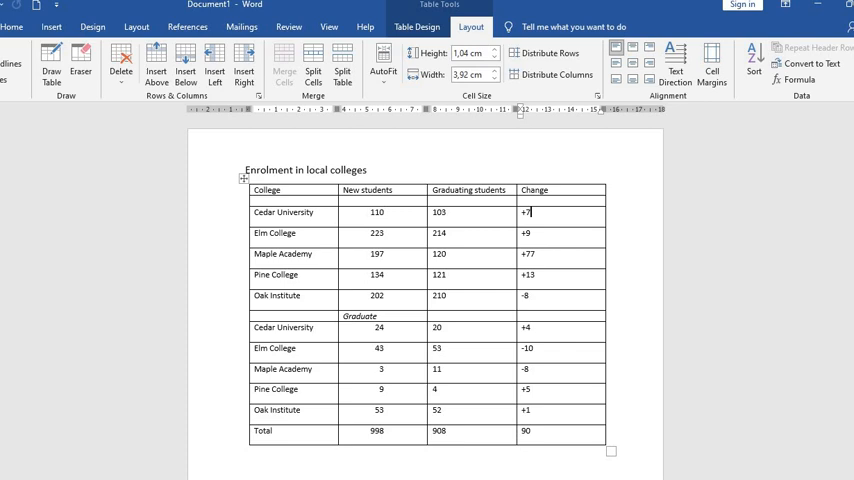
mouse_move(810, 64)
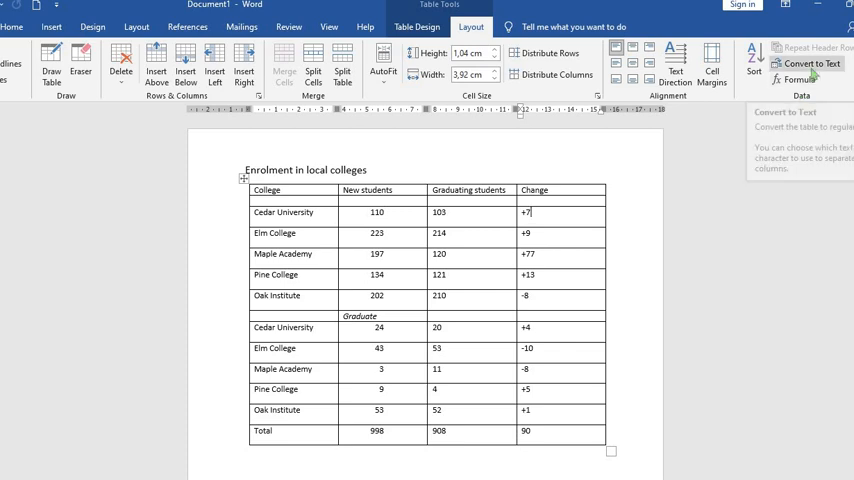
left_click(810, 64)
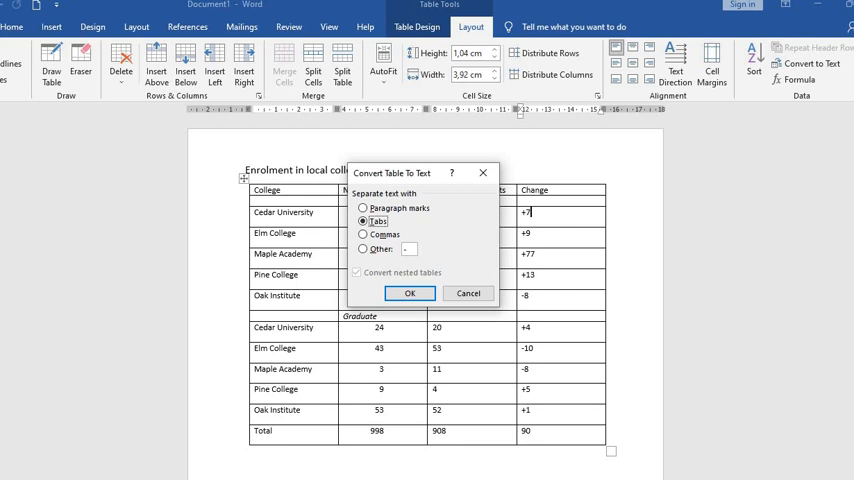
mouse_move(816, 70)
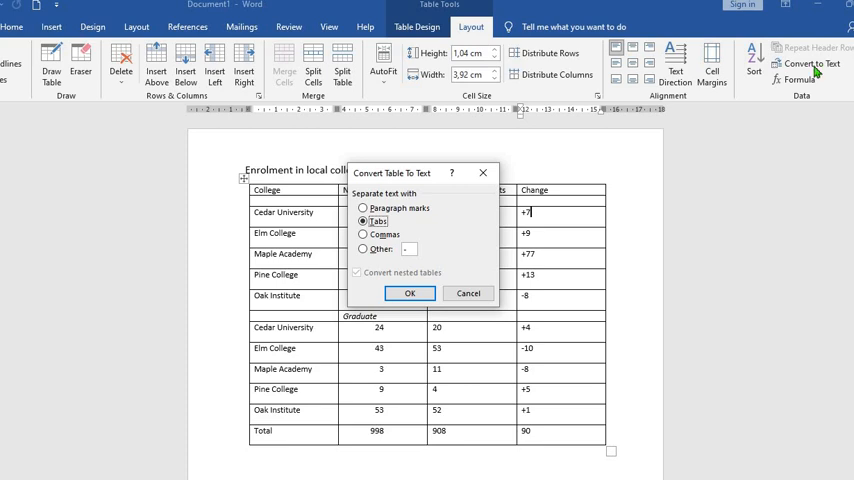
mouse_move(816, 72)
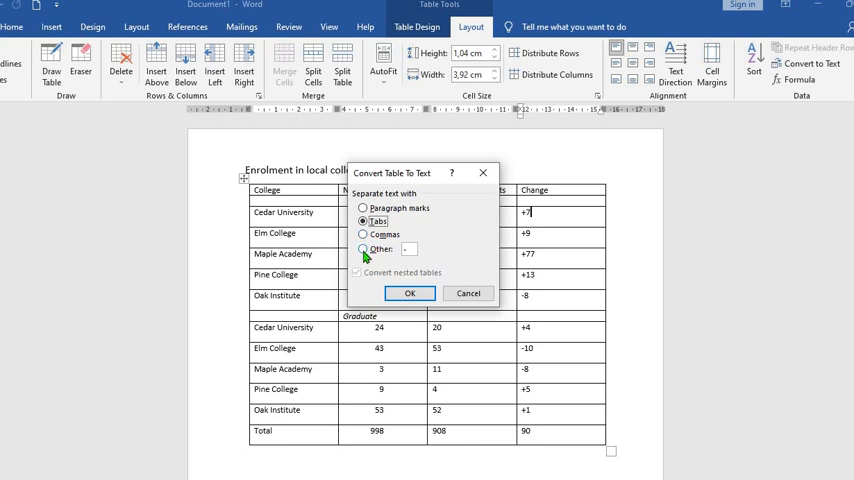
left_click(364, 208)
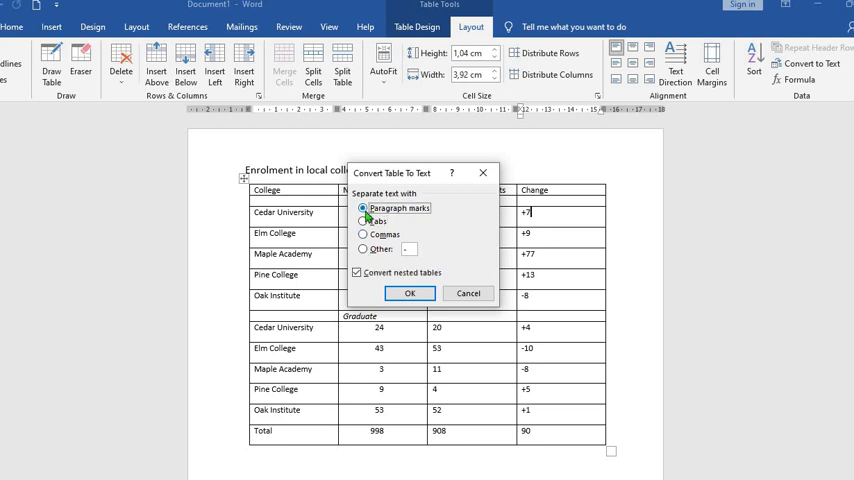
left_click(408, 292)
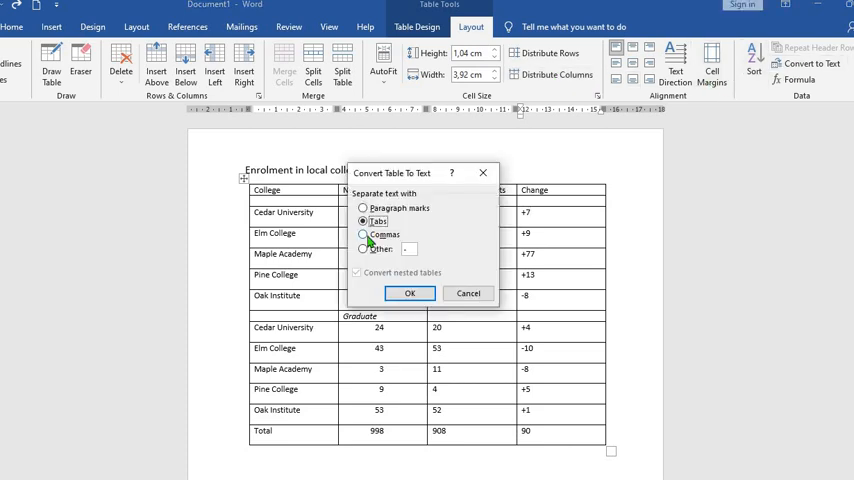
left_click(408, 292)
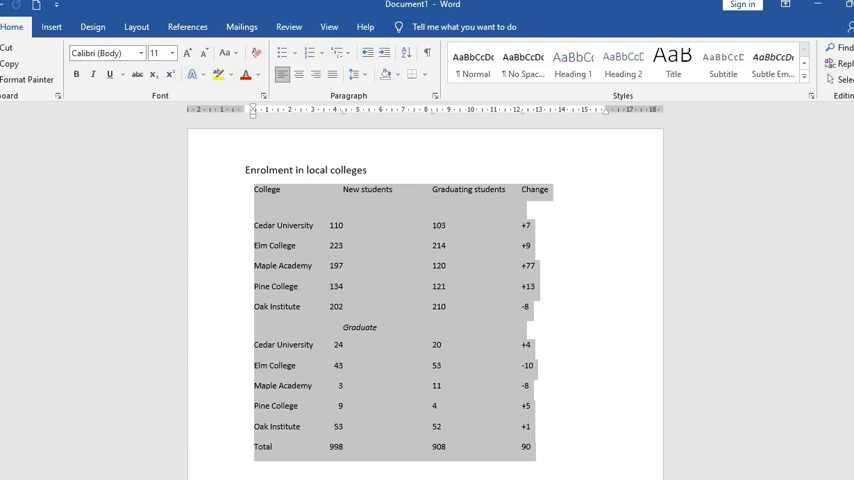
mouse_move(408, 296)
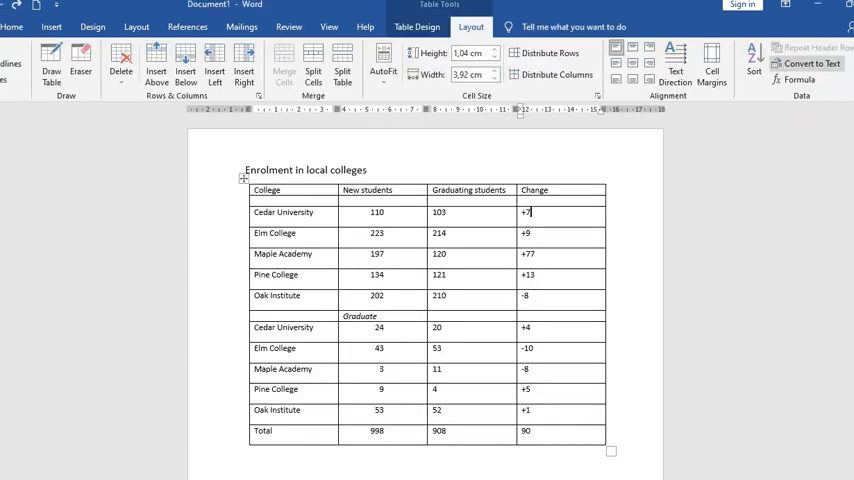
Step: In Convert Table to Text, try Commas and Tabs, then choose Other for a custom separator
left_click(804, 64)
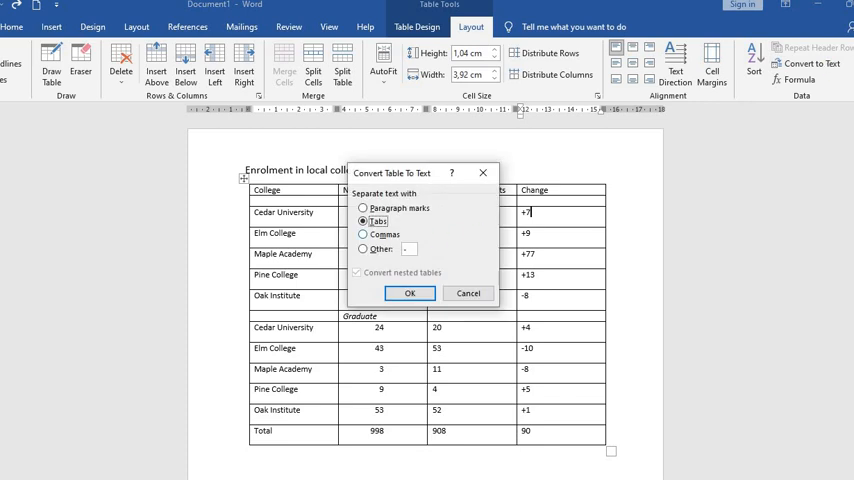
left_click(364, 234)
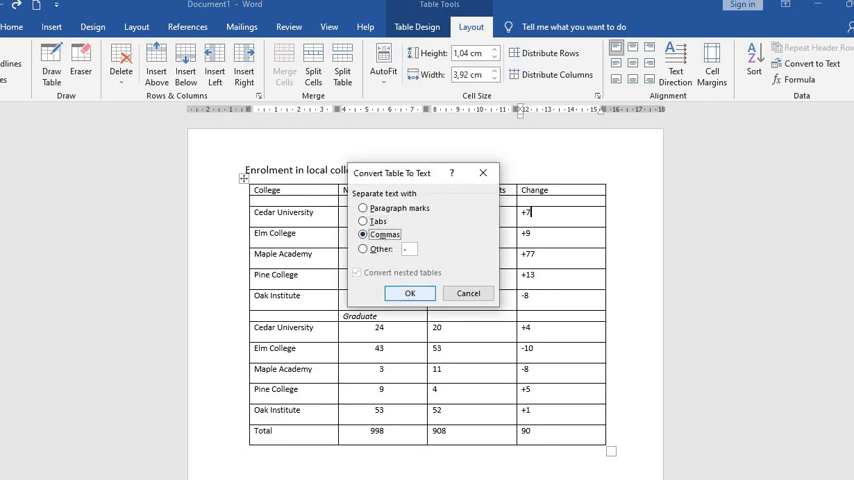
left_click(408, 292)
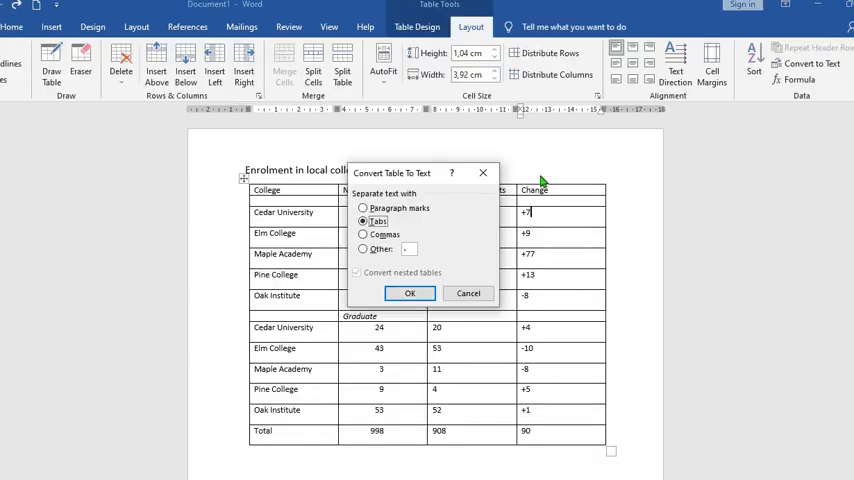
left_click(364, 250)
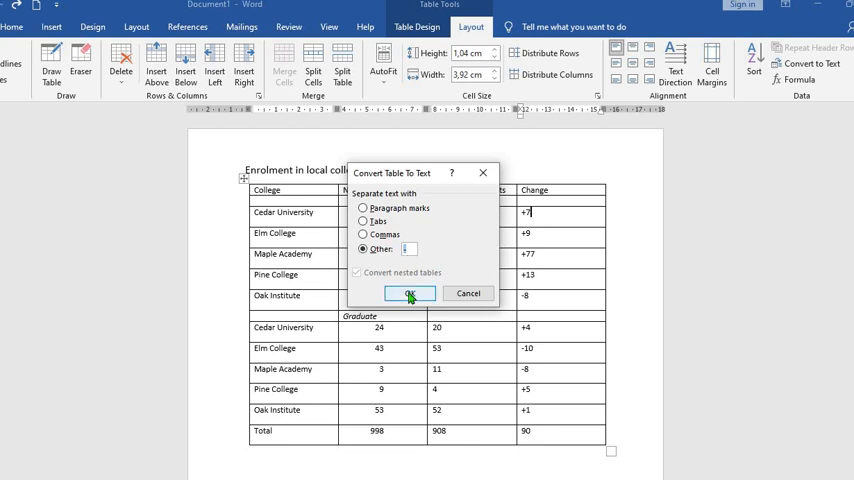
left_click(408, 292)
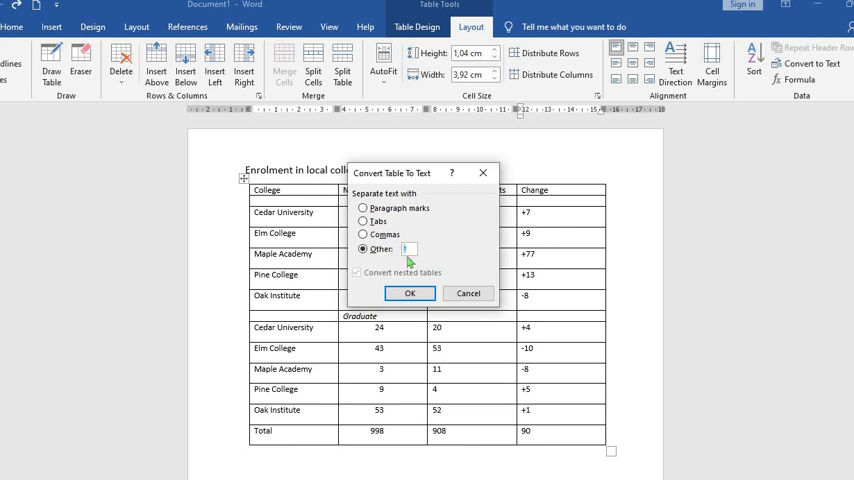
Step: Convert the table to asterisk-separated text, undo, and reconvert with a comma-and-space separator
left_click(408, 292)
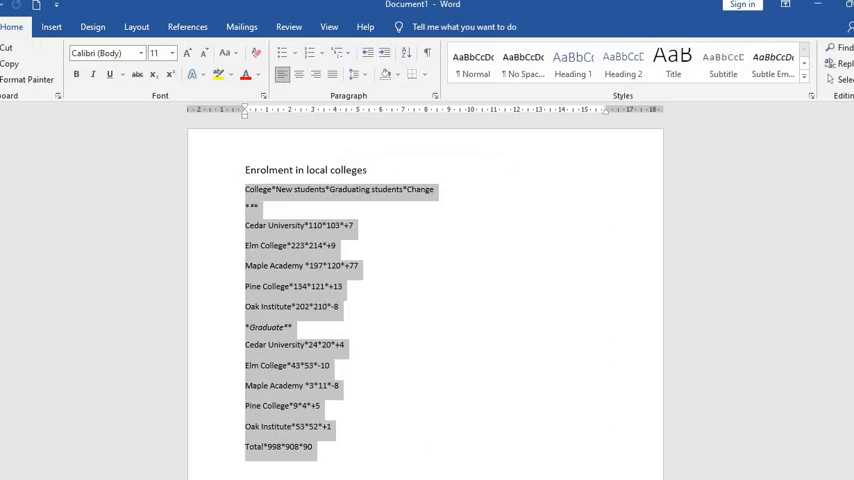
mouse_move(408, 294)
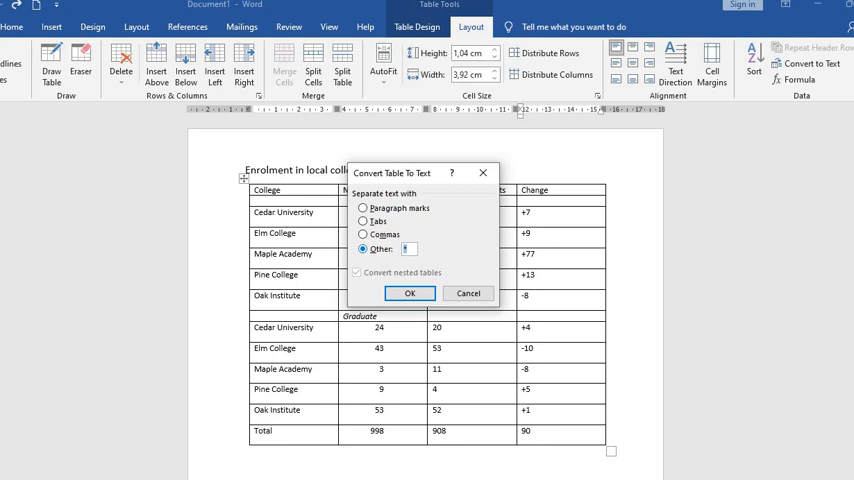
left_click(408, 292)
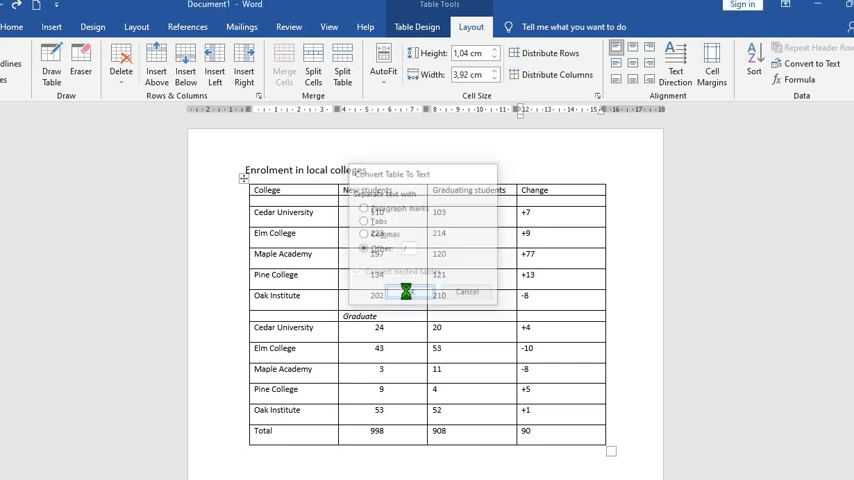
left_click(406, 292)
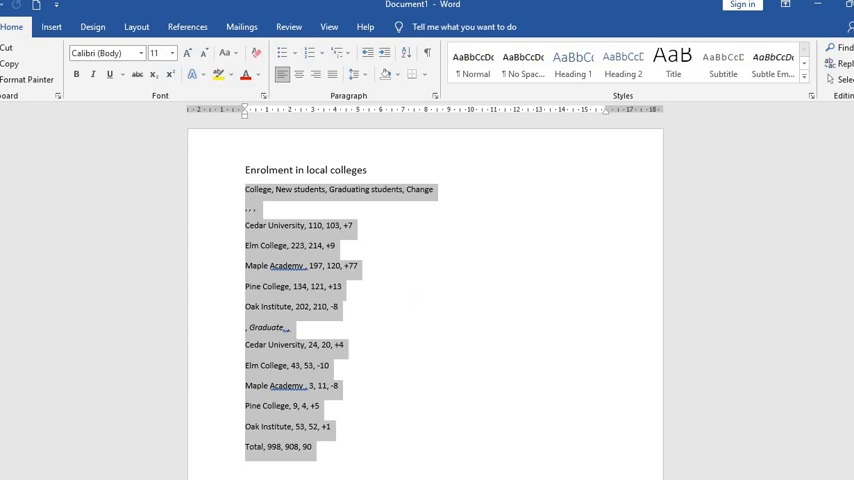
mouse_move(408, 296)
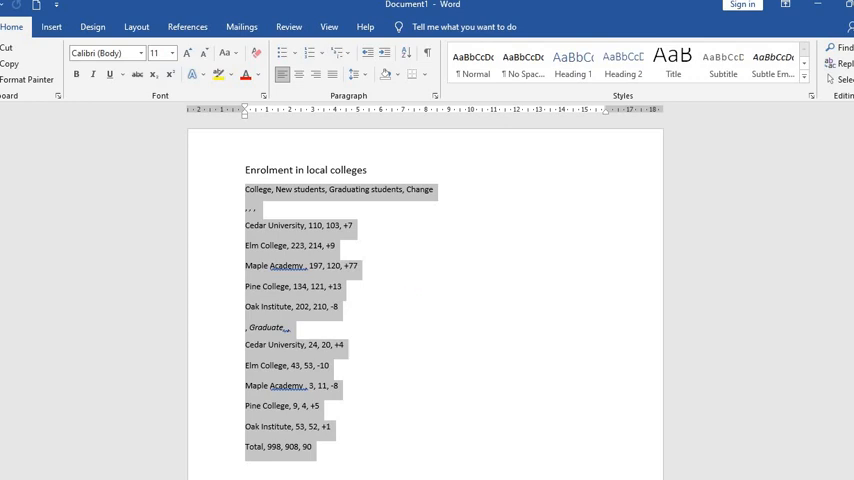
Step: Deselect the comma-separated enrolment text, leaving it as the final plain-text form
left_click(308, 258)
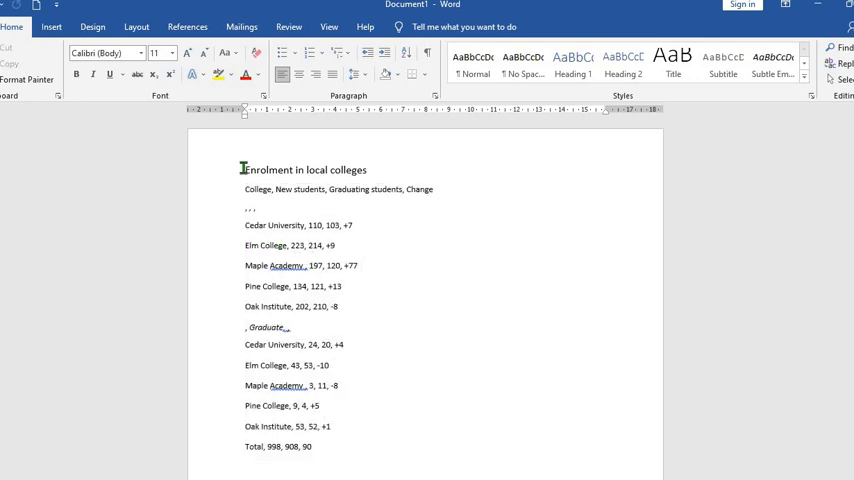
Step: Select all the text and convert it to a table, splitting columns at commas
key("ctrl+a")
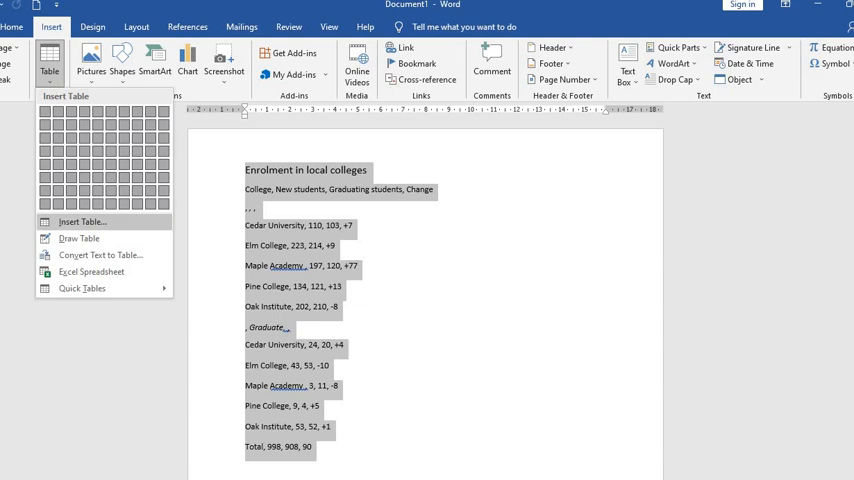
left_click(100, 256)
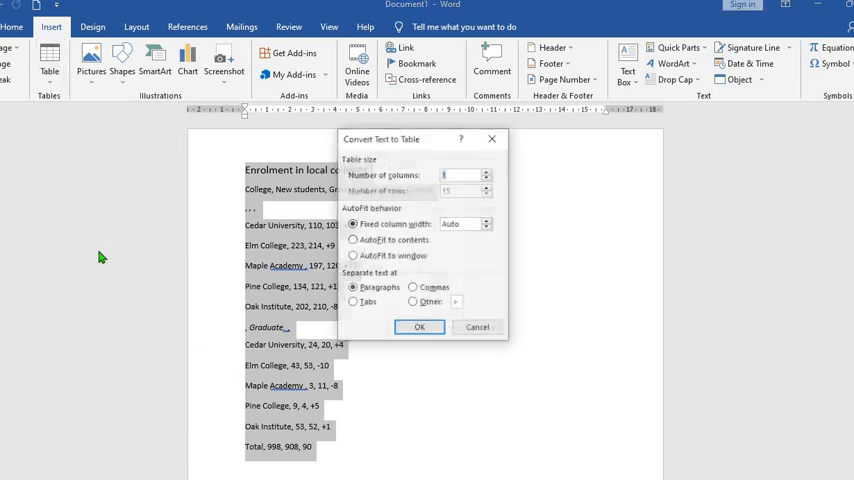
left_click(412, 288)
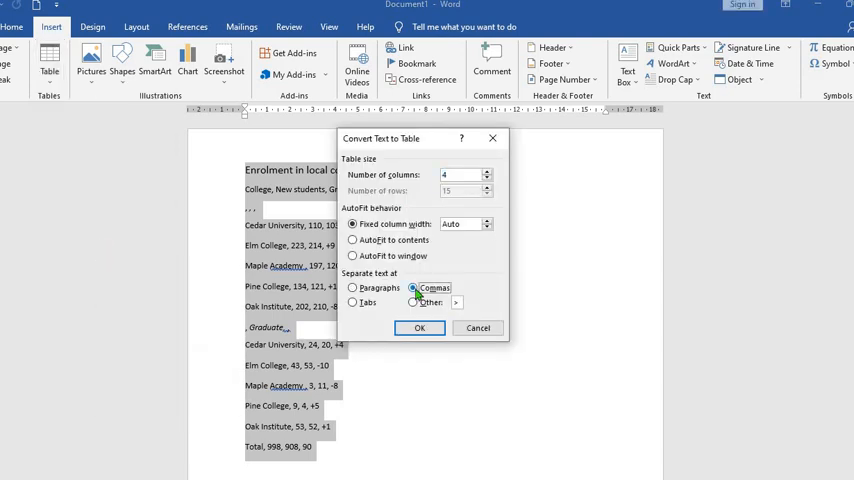
left_click(420, 328)
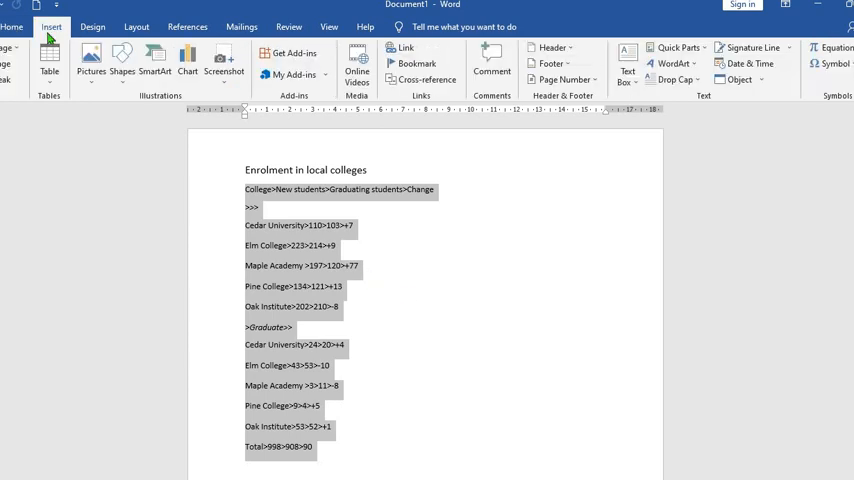
Step: Convert the plus-separated text back into a table using + as the Other separator
left_click(48, 60)
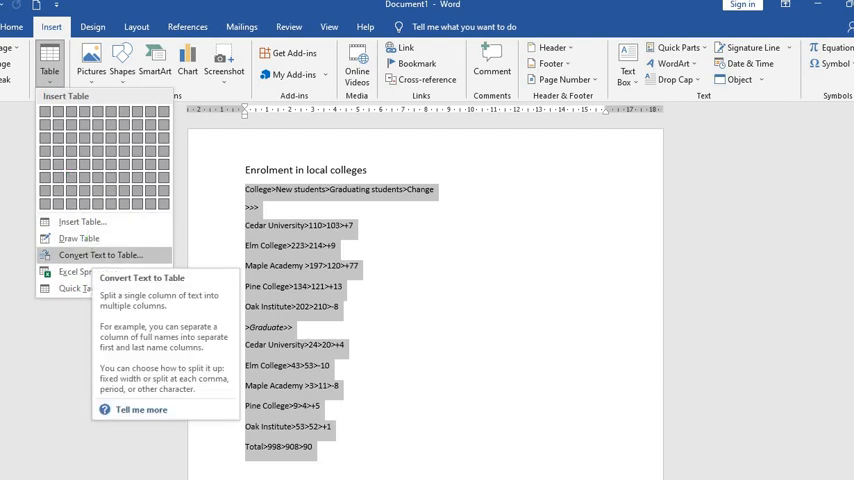
left_click(100, 256)
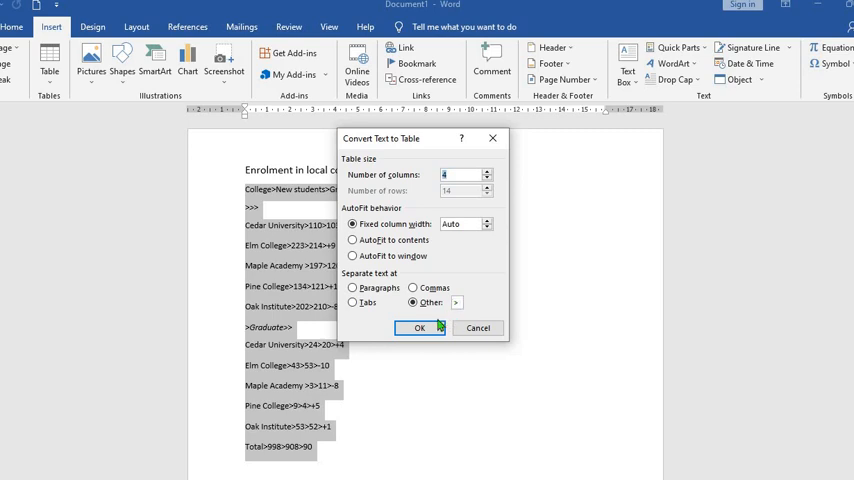
left_click(420, 328)
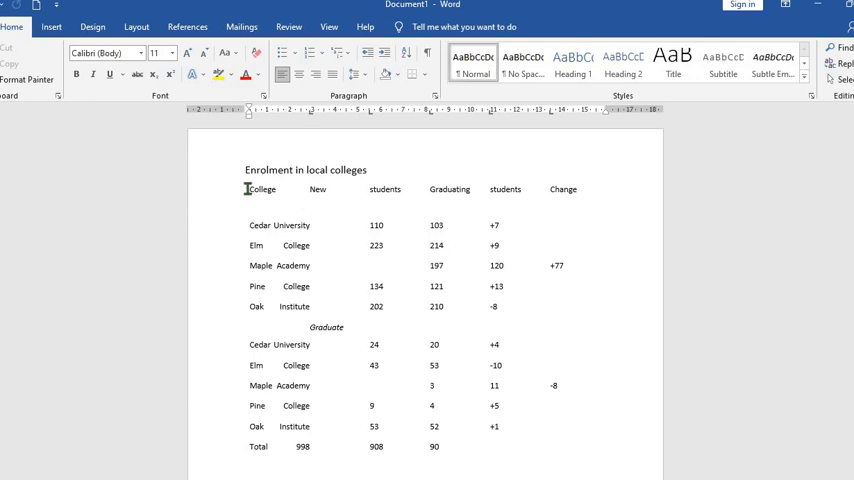
left_click(52, 28)
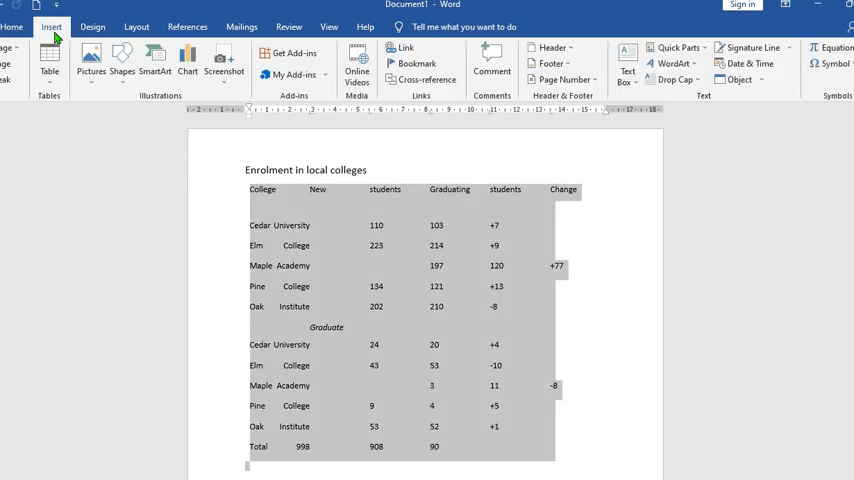
left_click(48, 60)
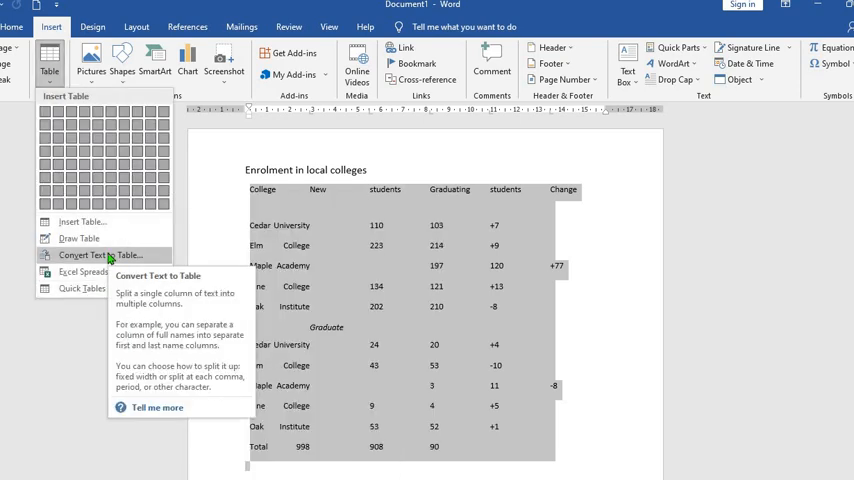
left_click(102, 256)
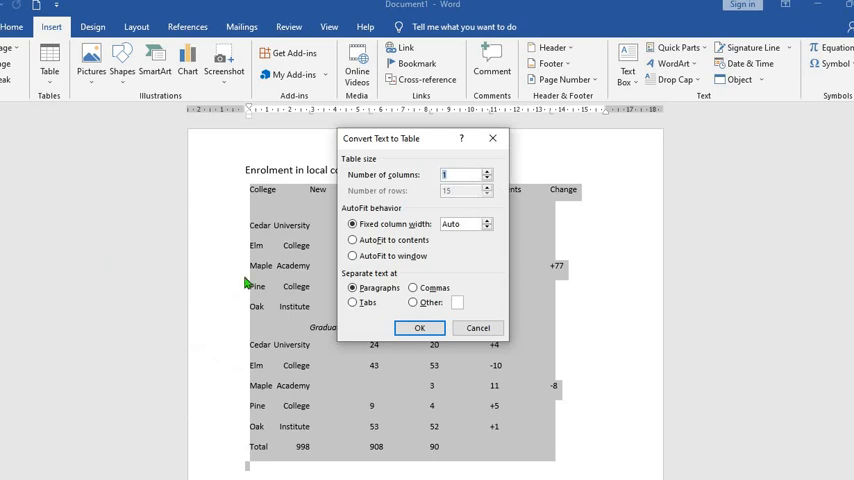
left_click(352, 302)
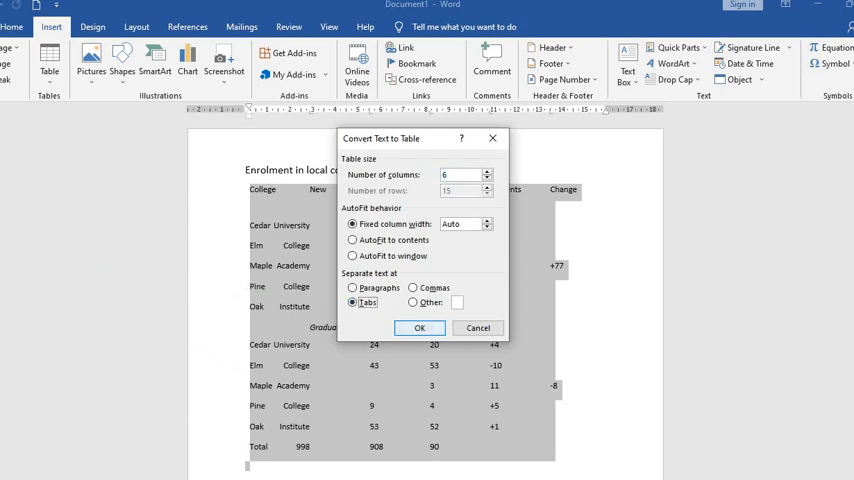
left_click(420, 328)
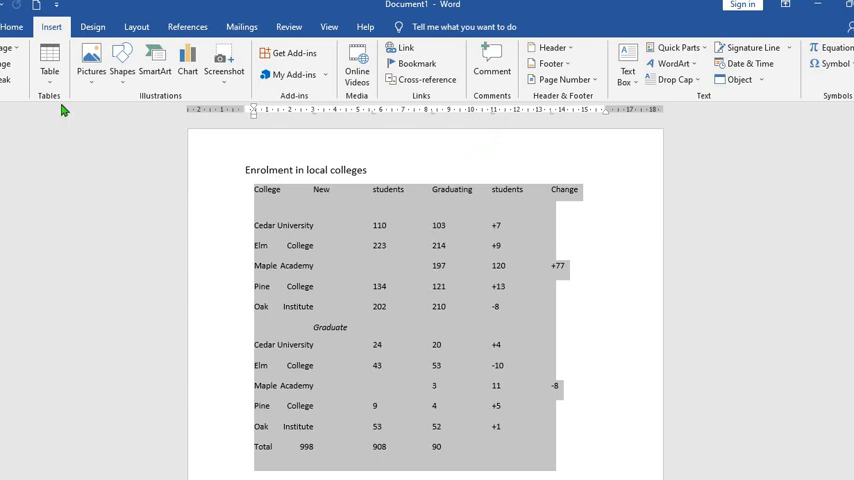
left_click(48, 64)
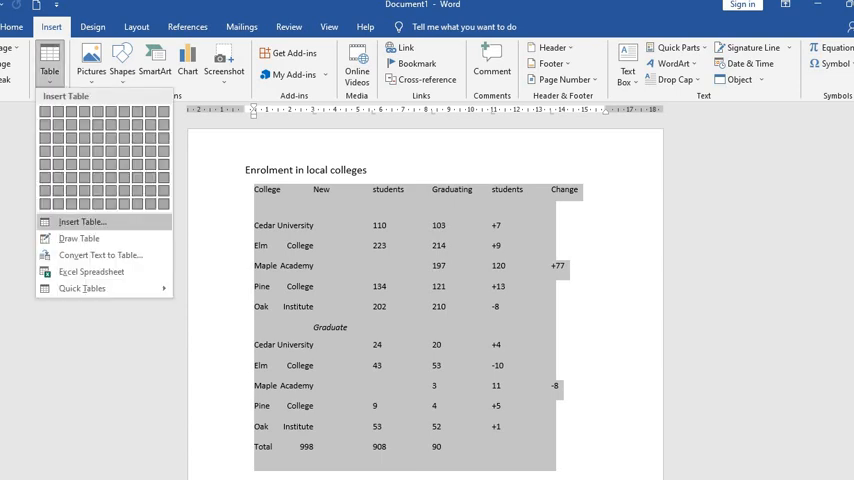
left_click(100, 256)
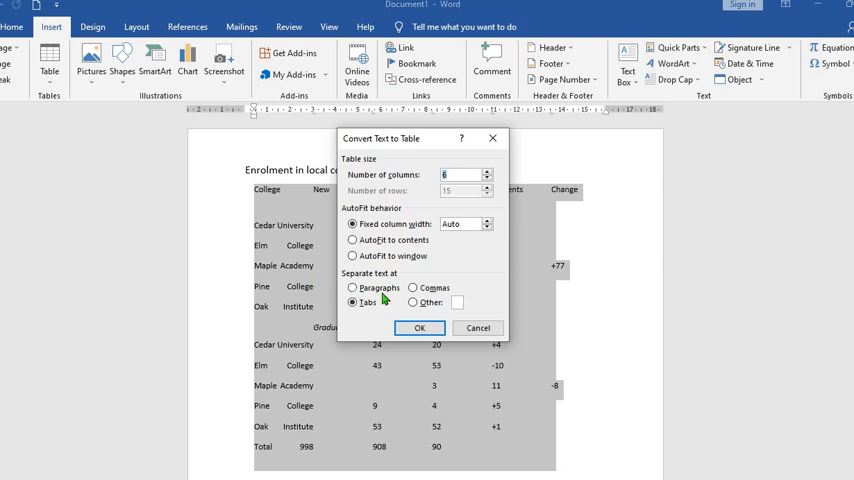
left_click(412, 288)
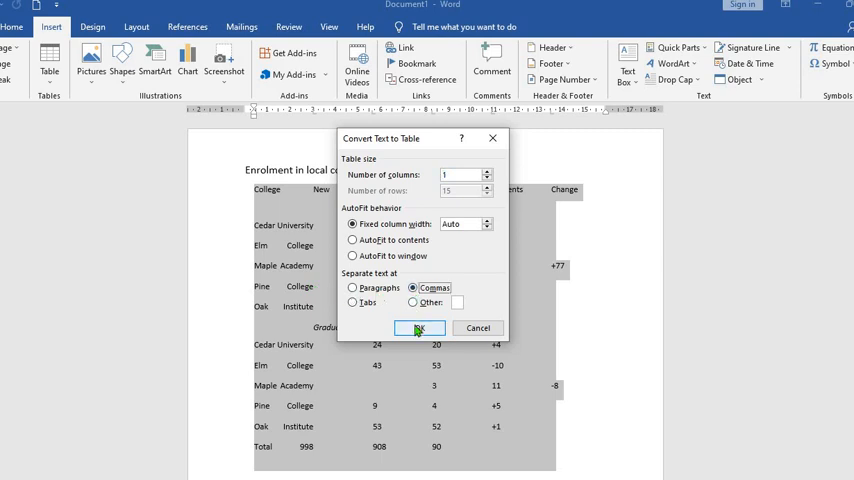
left_click(418, 328)
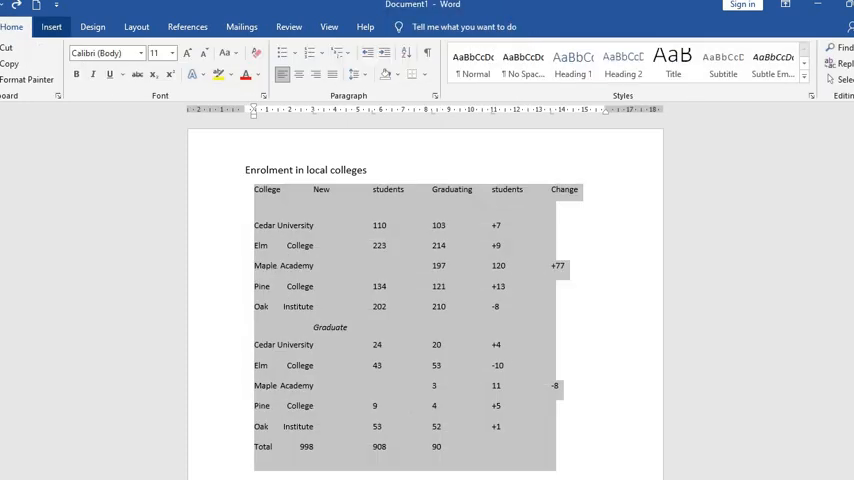
Step: Finish converting the columned text into a bordered table and show its Layout commands
left_click(52, 28)
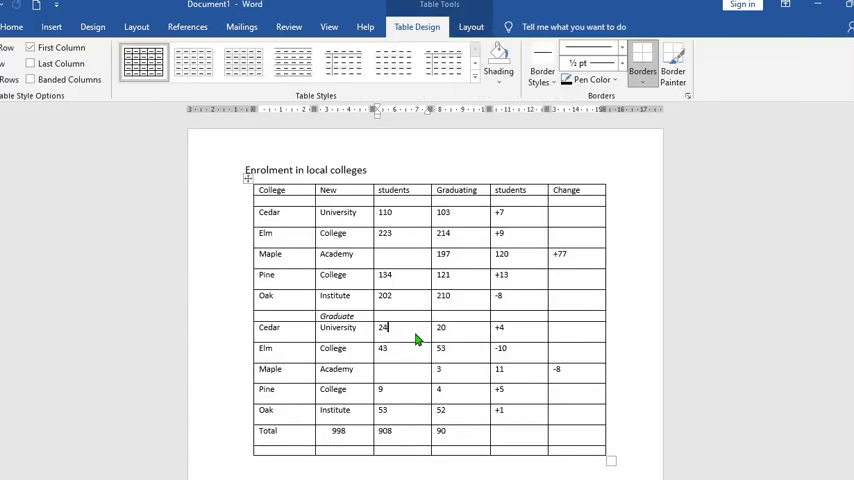
left_click(470, 28)
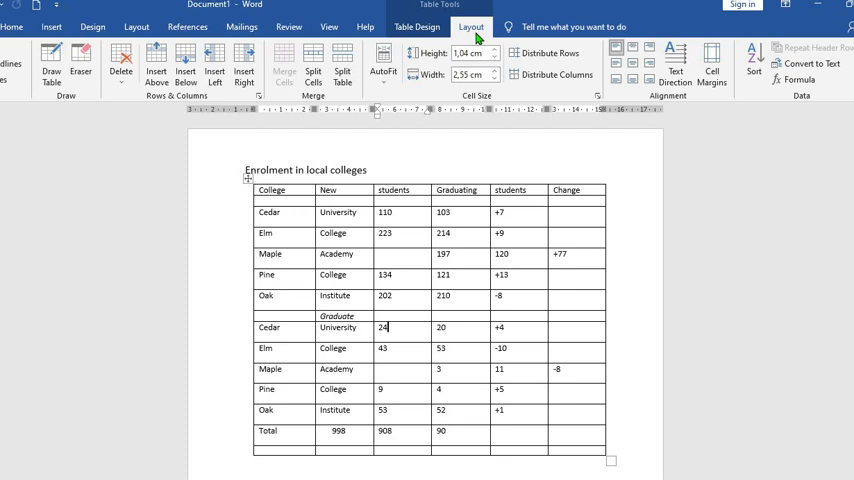
mouse_move(478, 38)
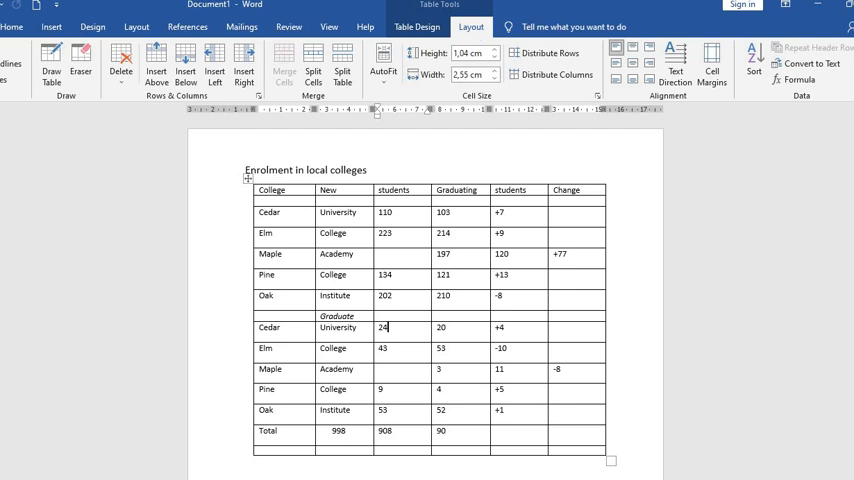
mouse_move(476, 38)
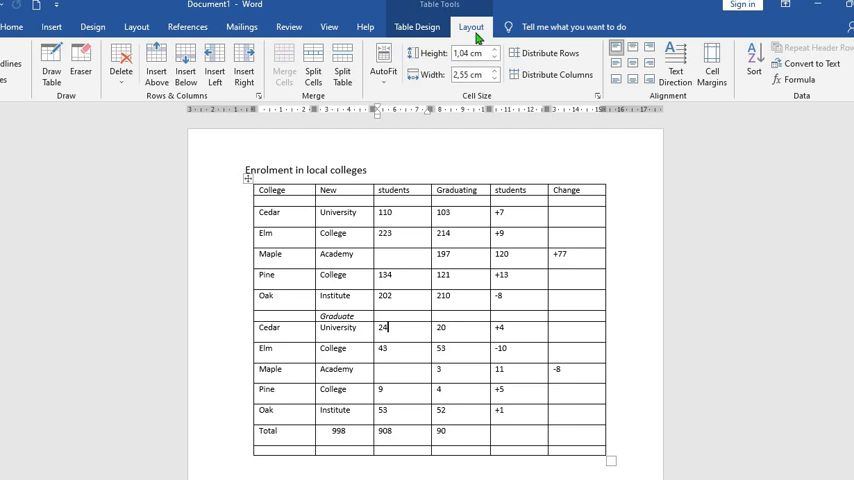